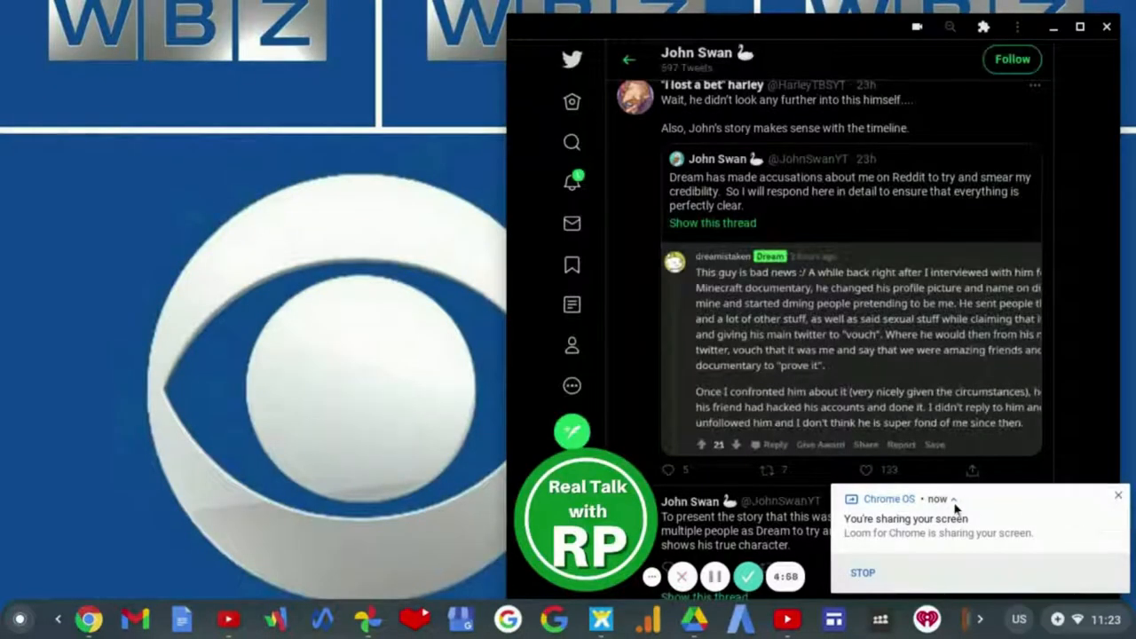
{"action": "mouse_move", "coordinate": [952, 499]}
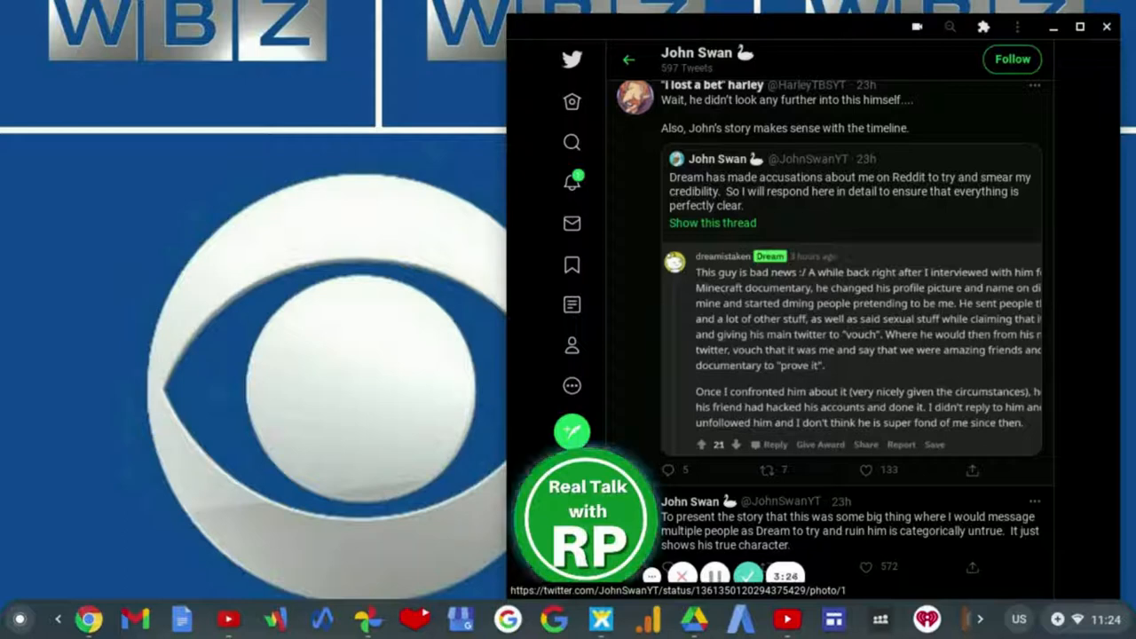
{"action": "mouse_move", "coordinate": [1127, 389]}
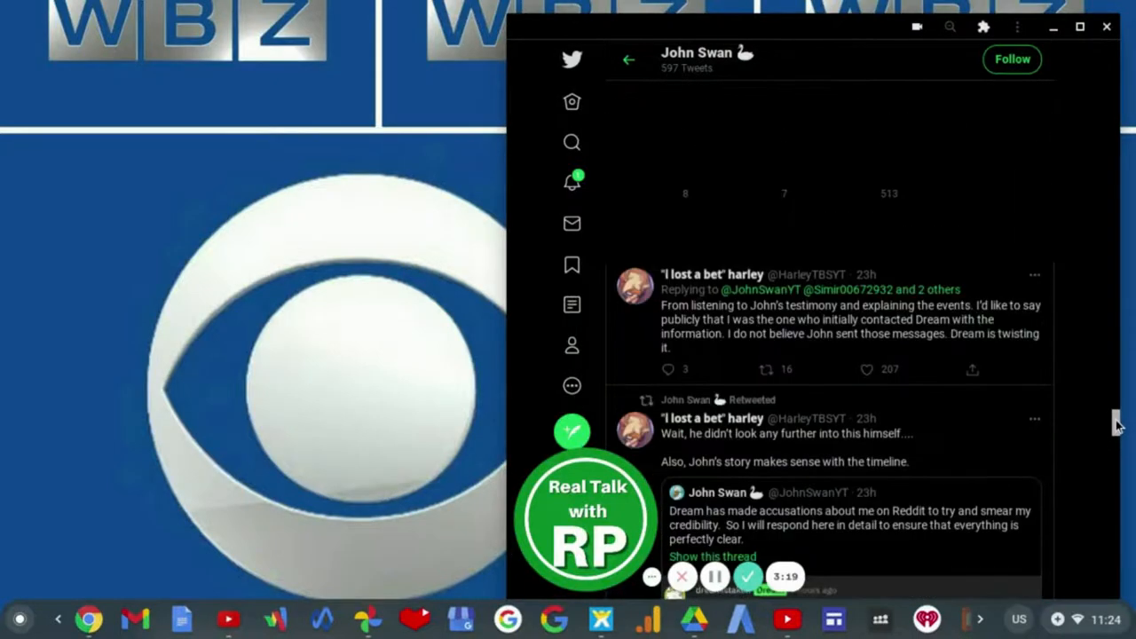
Step: Scroll John Swan's timeline to show his 'Power corrupts' tweet and the Discord admission quoting Harley
{"action": "scroll", "scroll_direction": "down", "scroll_amount": 3}
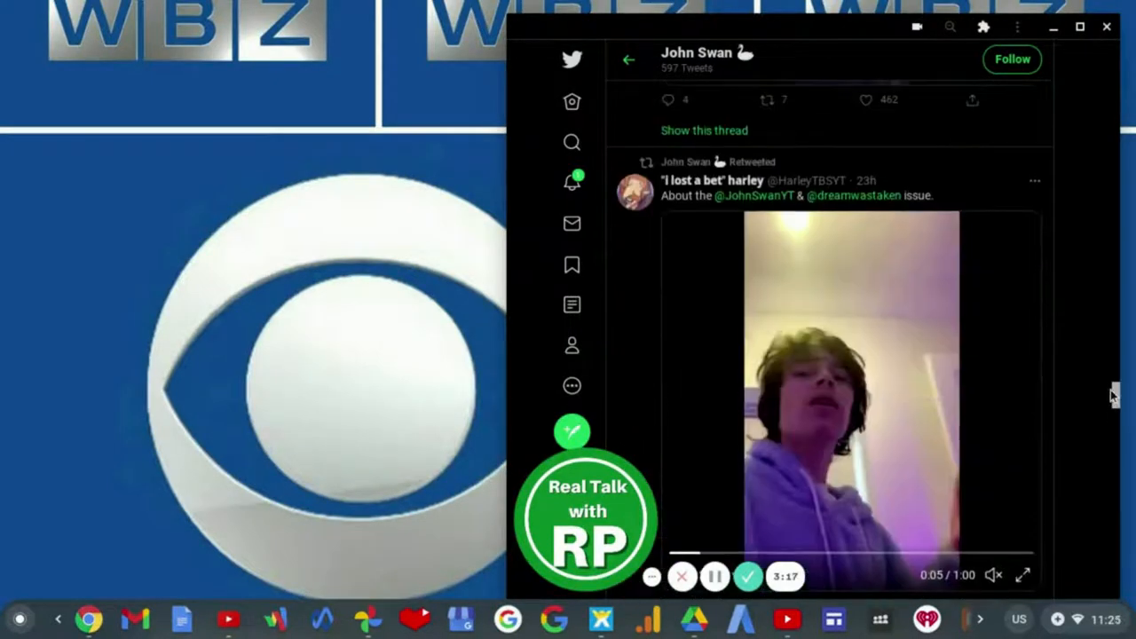
{"action": "scroll", "scroll_direction": "down", "scroll_amount": 3}
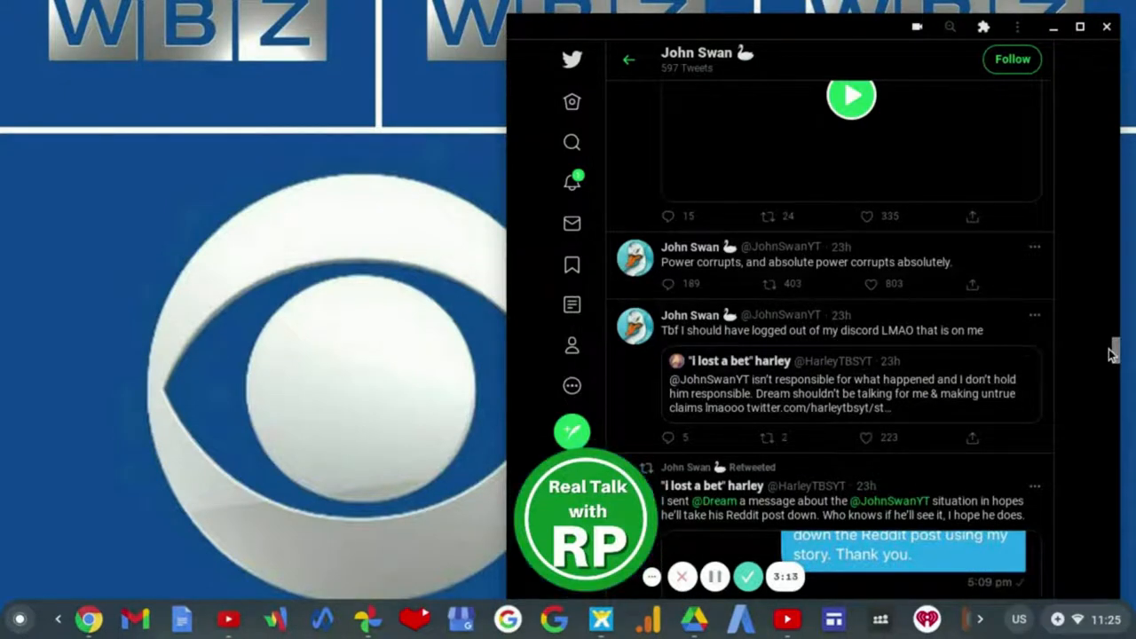
{"action": "left_click", "coordinate": [852, 97]}
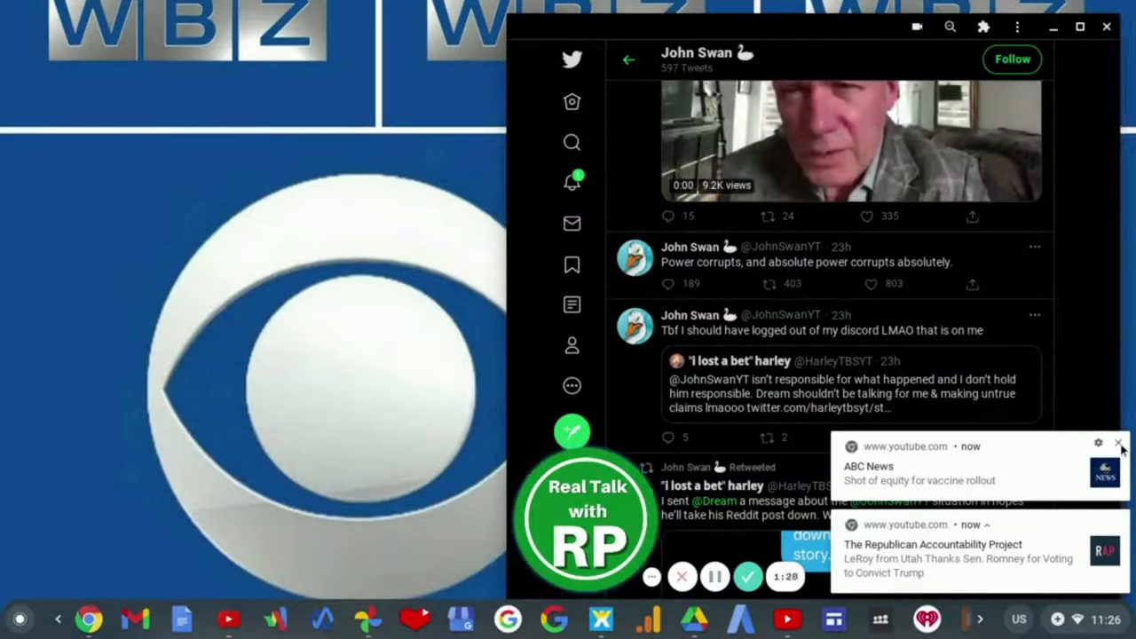
{"action": "left_click", "coordinate": [1116, 442]}
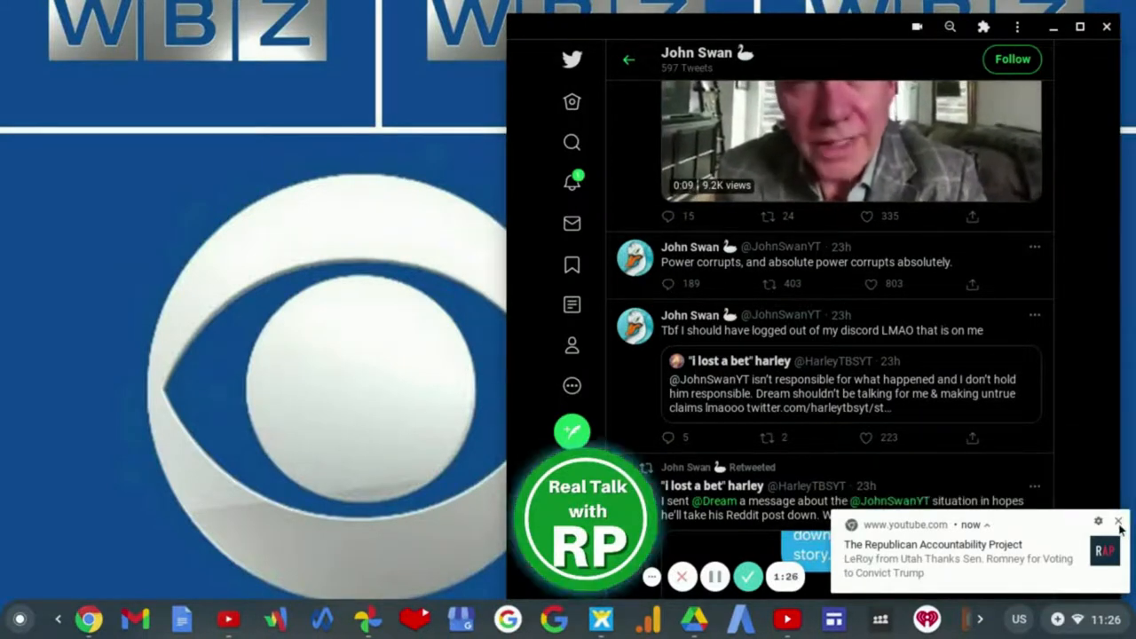